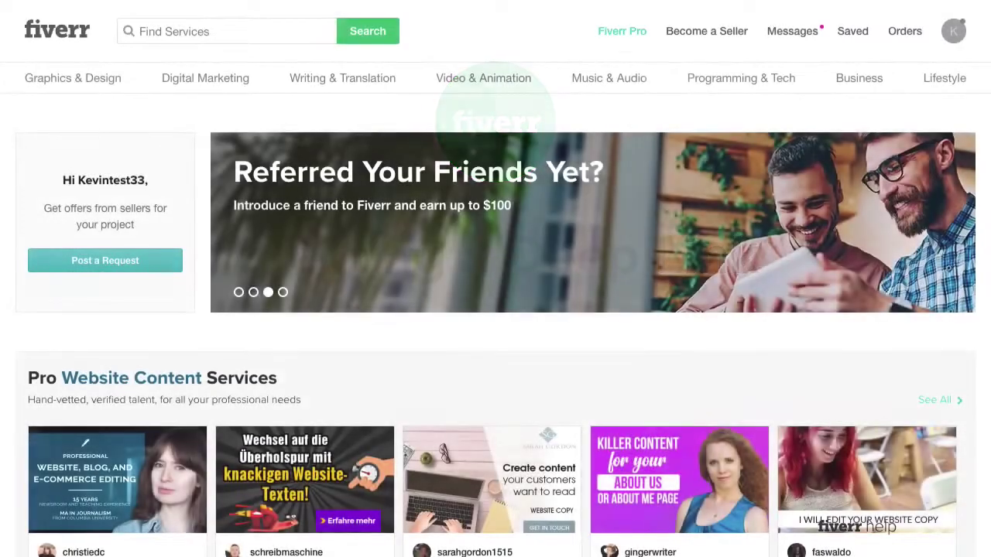
- Scroll down the Graphics & Design page and open the Logo Design category
scroll("down", 3)
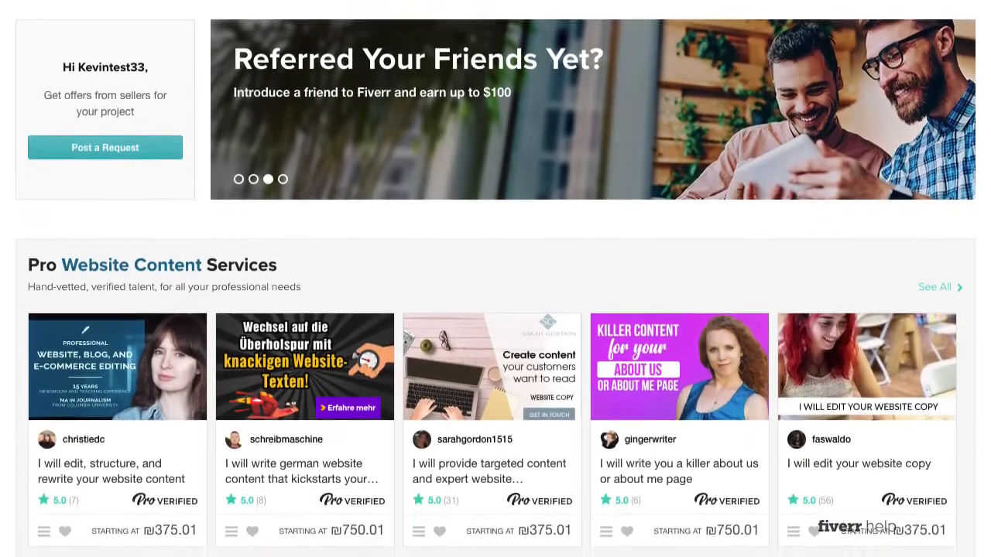
scroll("down", 3)
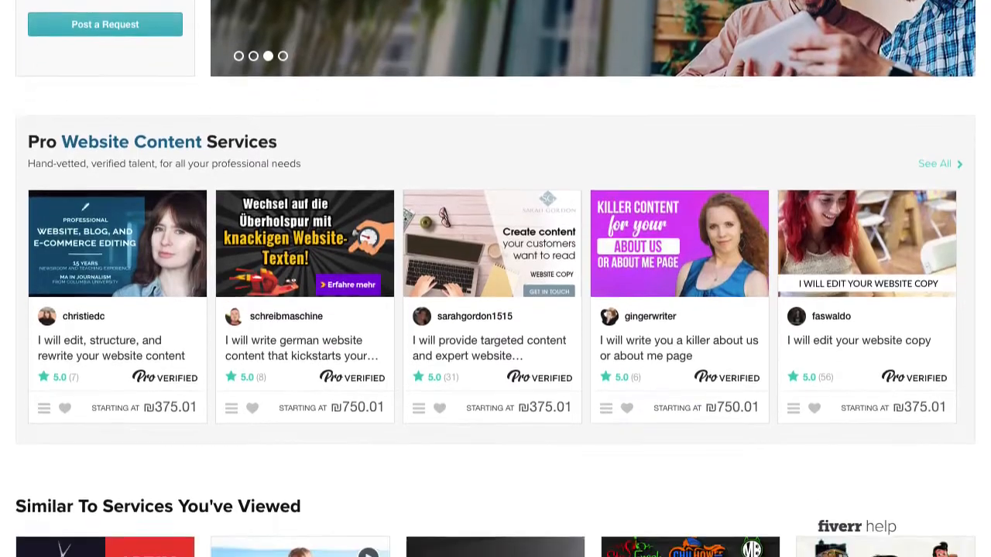
scroll("down", 3)
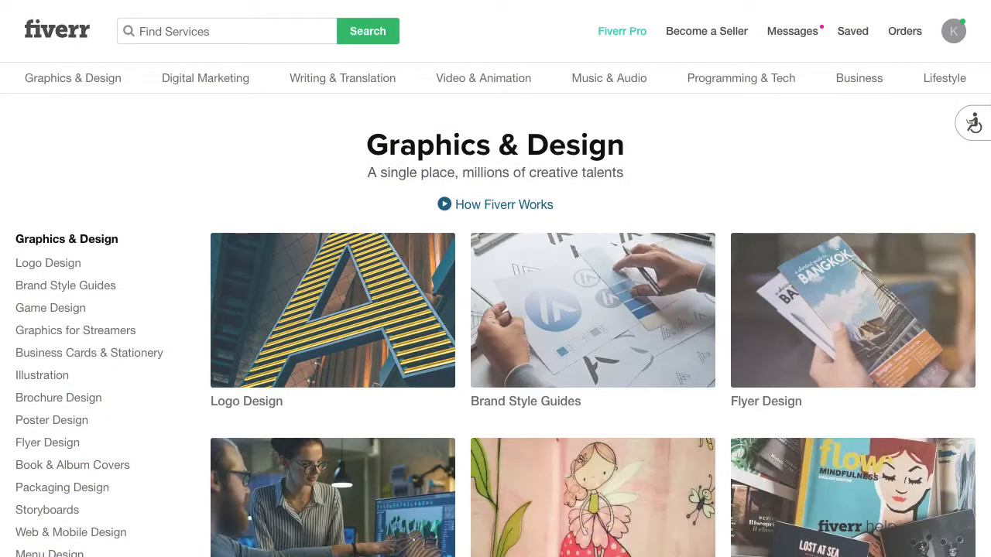
mouse_move(231, 316)
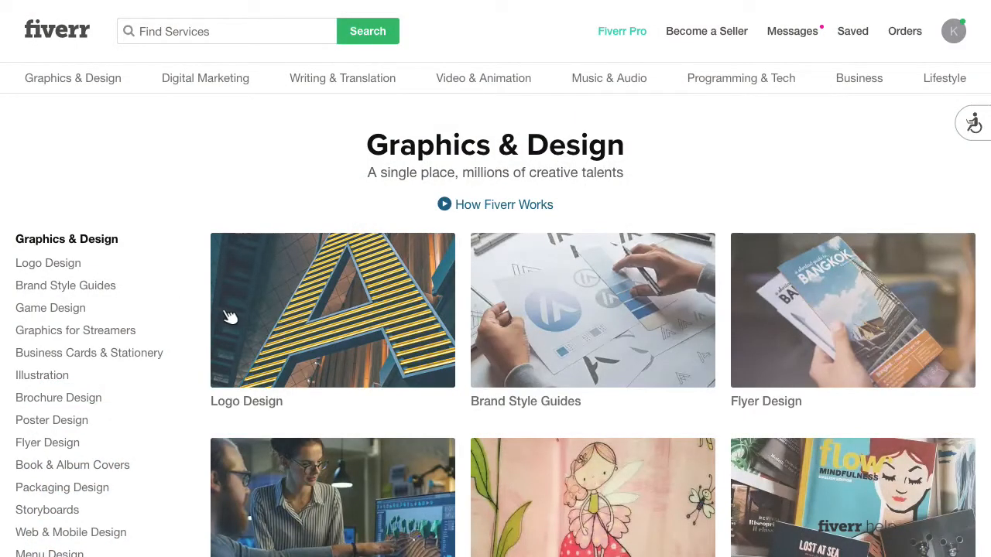
left_click(332, 310)
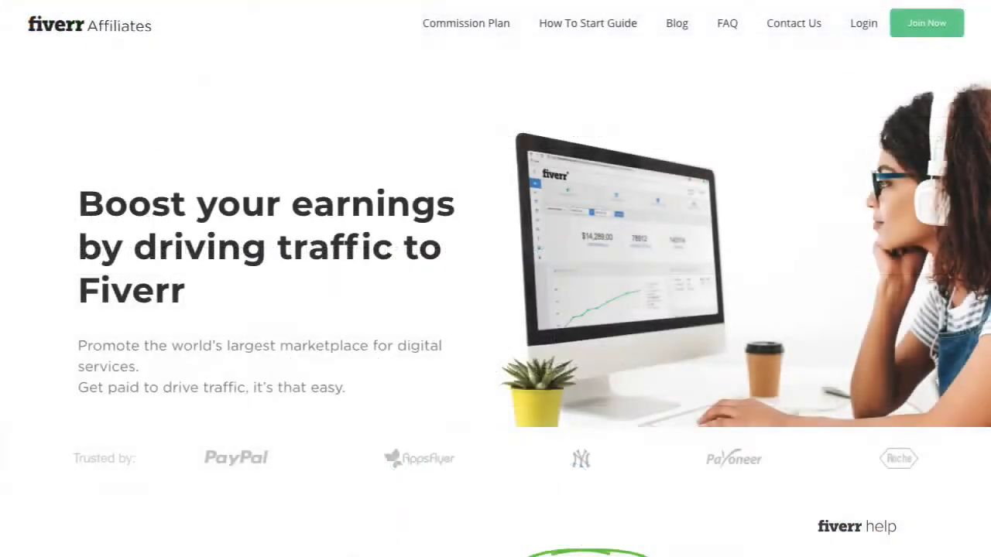
- Sign in to Fiverr Affiliates and go to Marketing Tools > Default and Deep Links
left_click(862, 22)
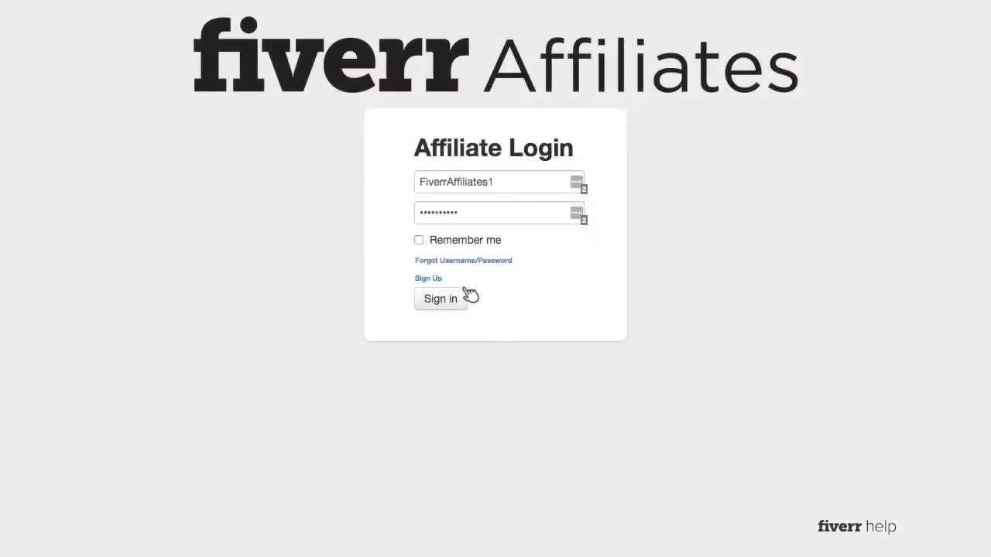
left_click(440, 299)
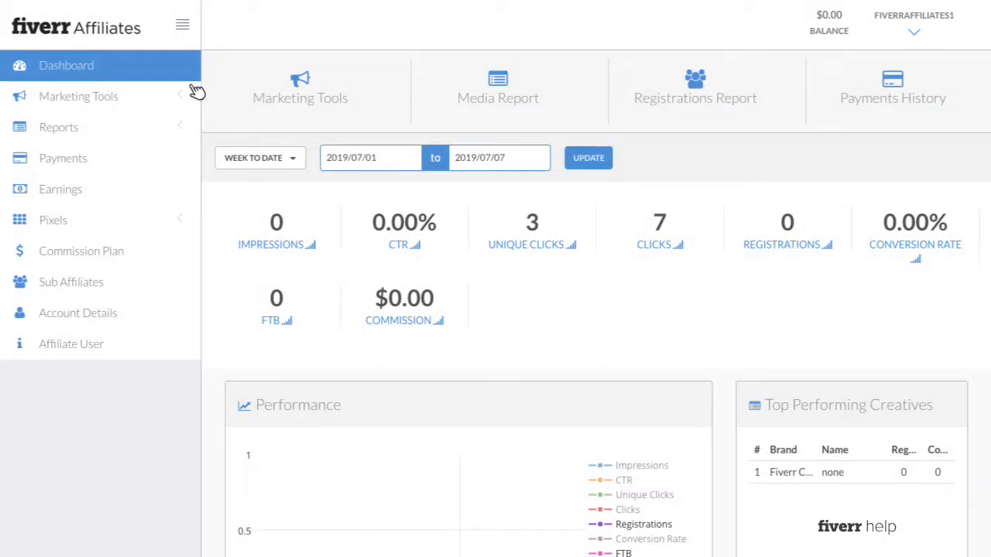
left_click(78, 96)
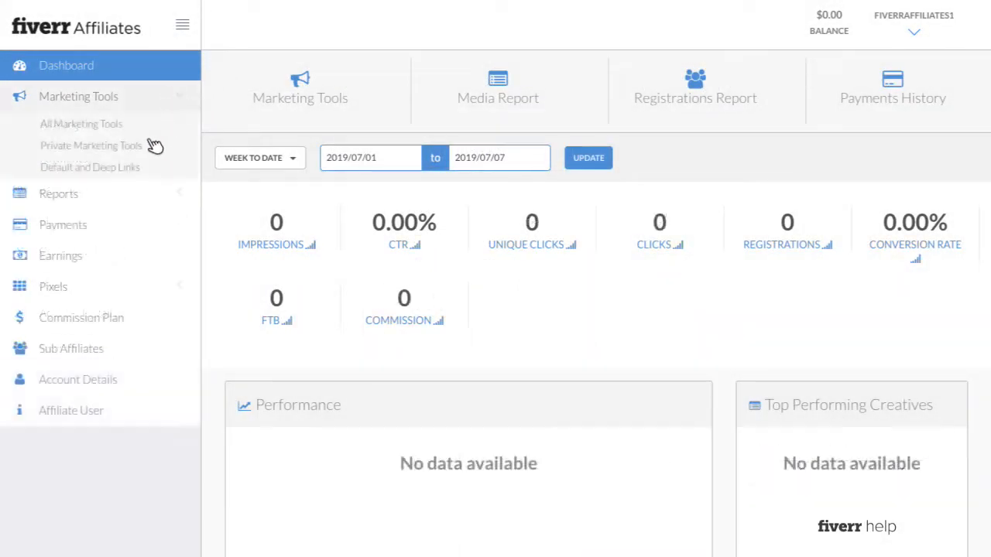
left_click(90, 167)
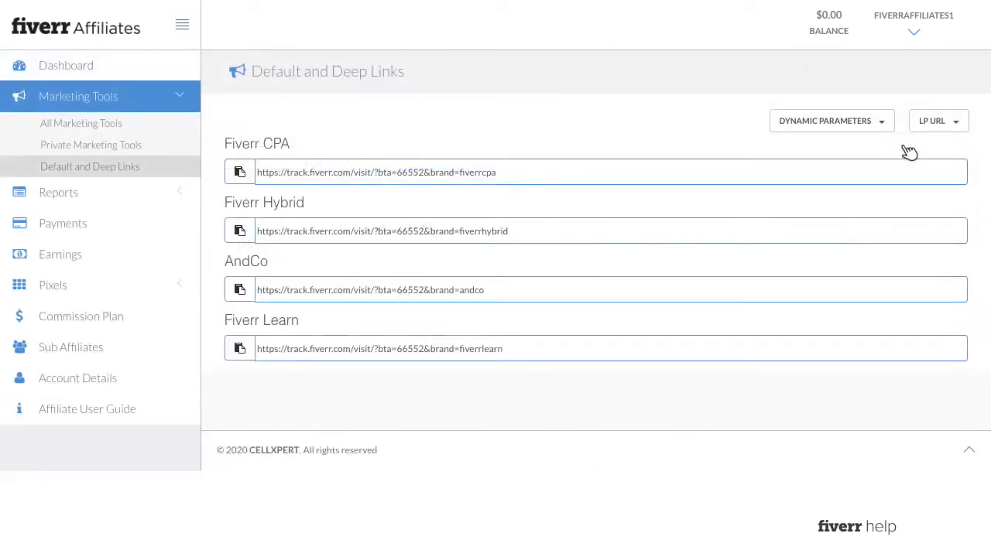
left_click(938, 121)
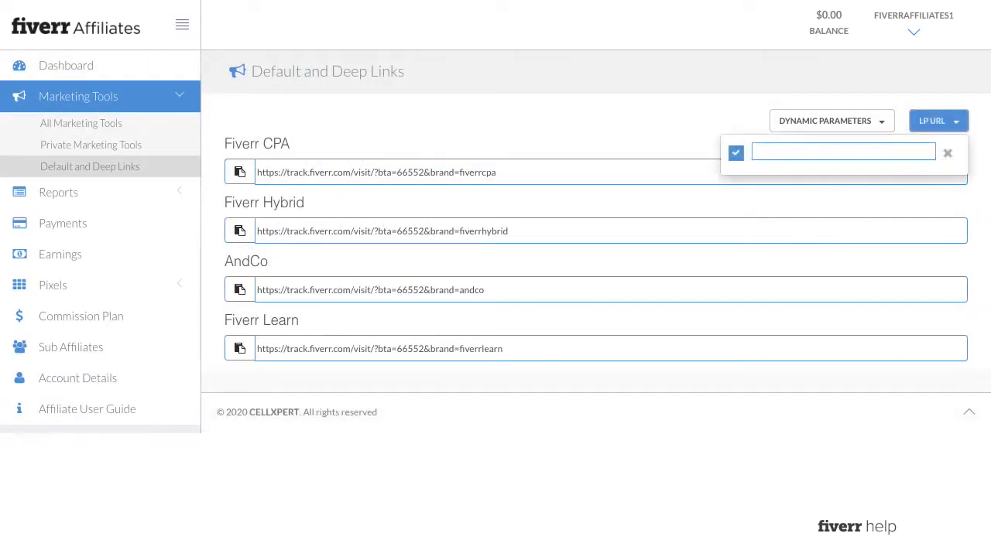
type("https://www.fiverr.com/categories/graphics-design/creative-logo-design")
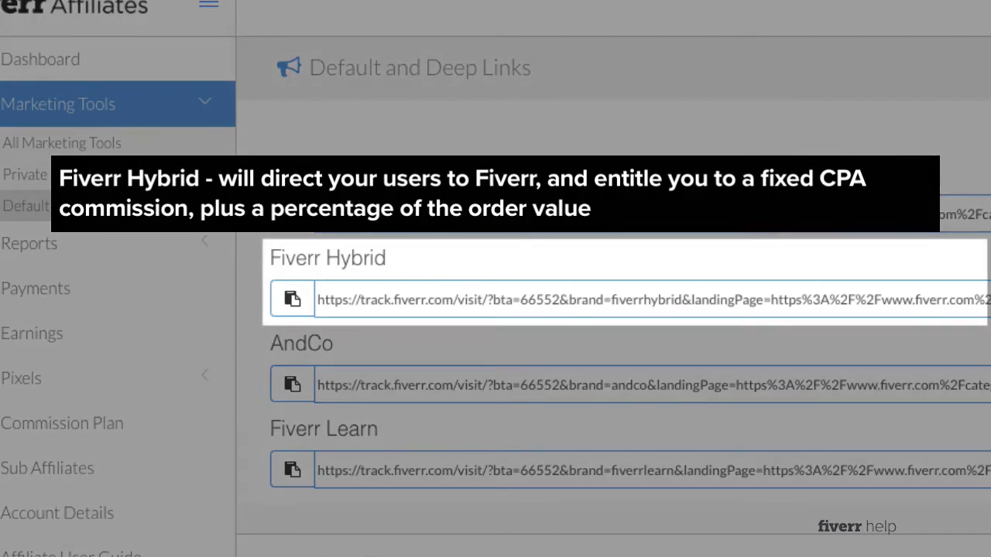
- Scroll back up the Default and Deep Links page to view the updated tracking links
scroll("up", 3)
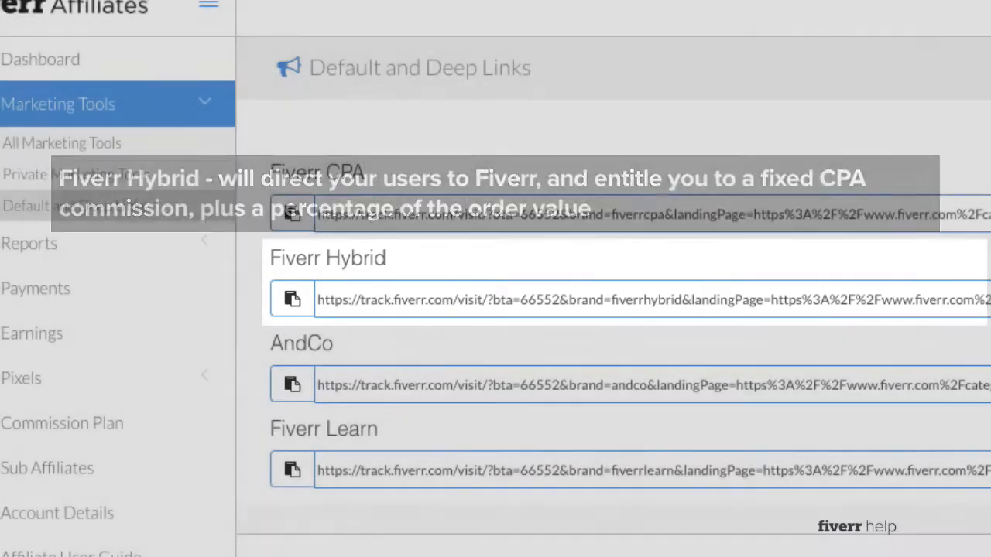